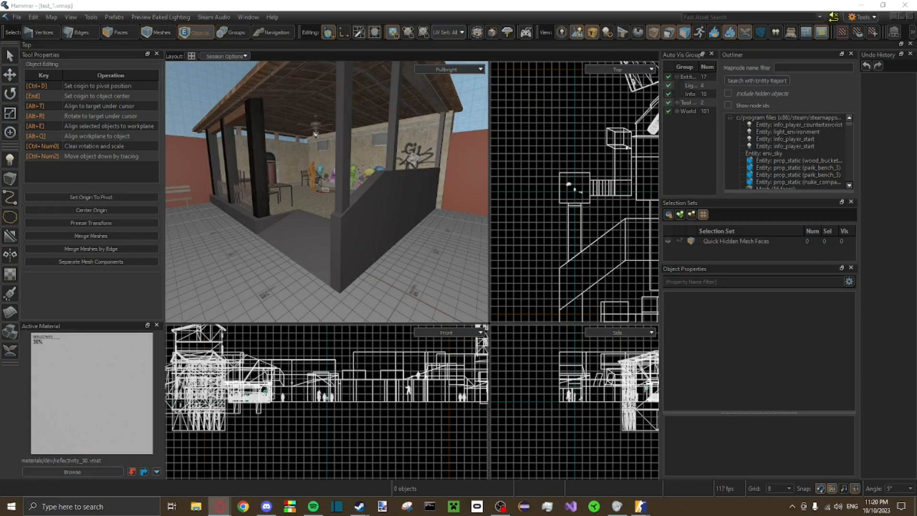
mouse_move(421, 221)
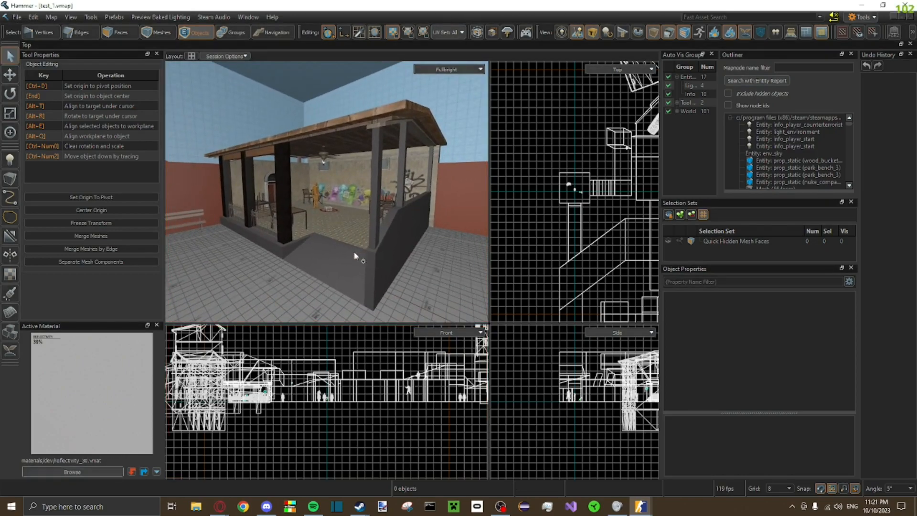
Step: Make toolstrigger.vmat the active material by filtering the material browser for 'trigger'
left_click(71, 471)
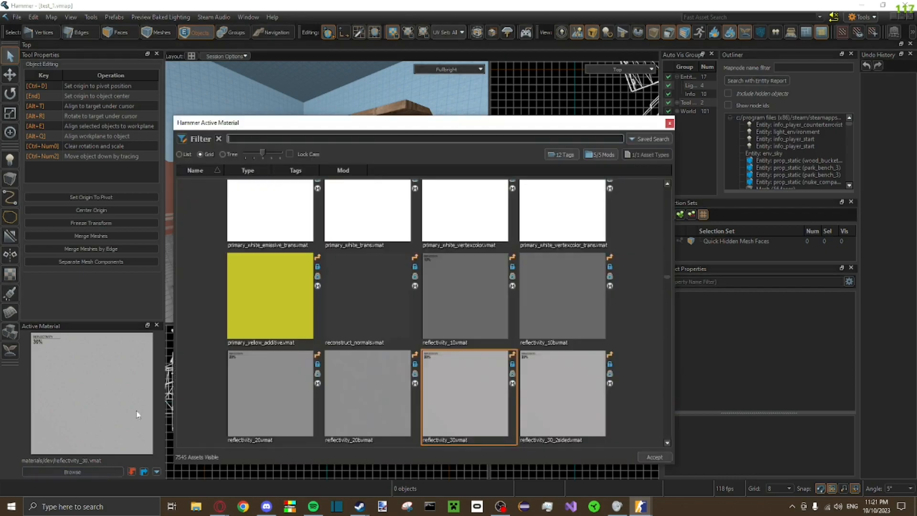
type("trik")
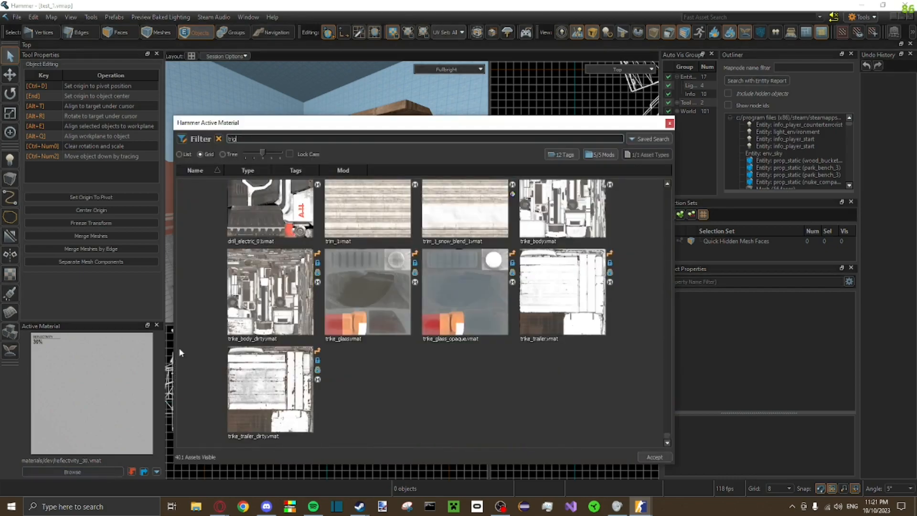
type("trigger")
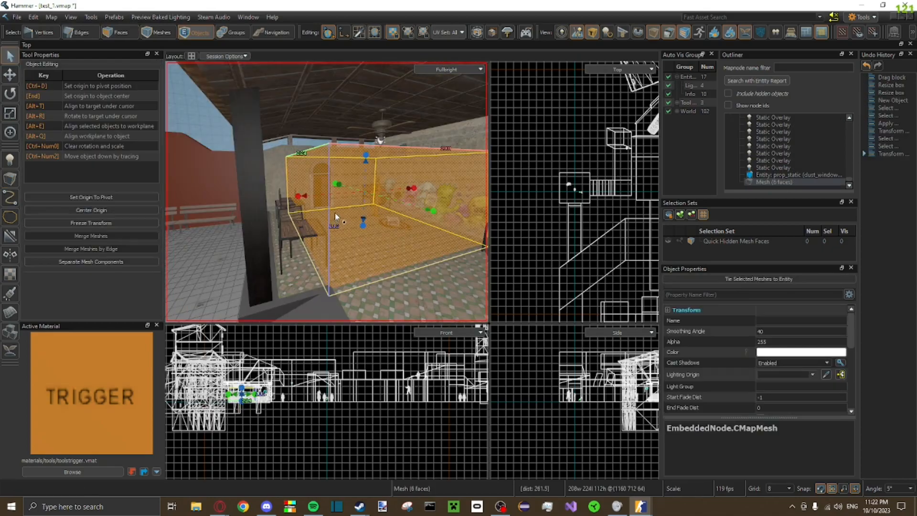
Step: Drag out a room-filling trigger block and tie it to a trigger_multiple entity
left_click(121, 32)
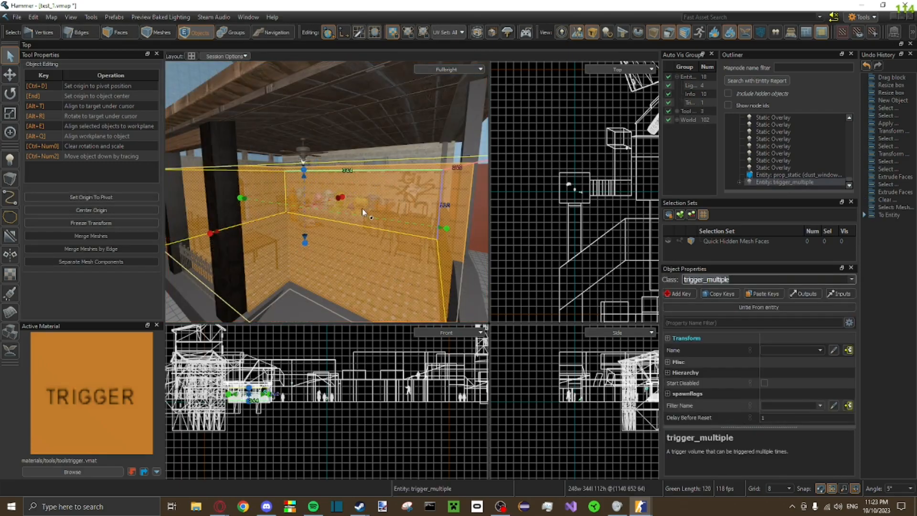
Step: Set the trigger entity's class to func_bomb_target
left_click(732, 279)
type("func")
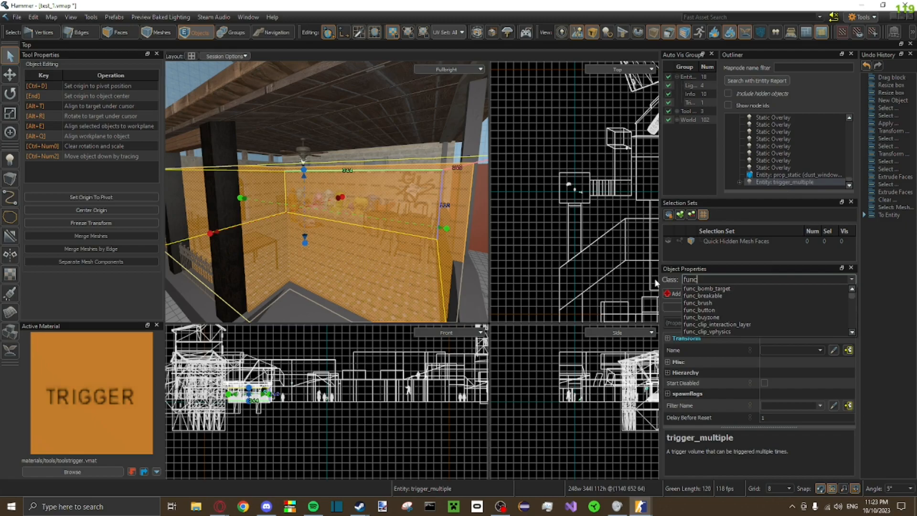
left_click(707, 287)
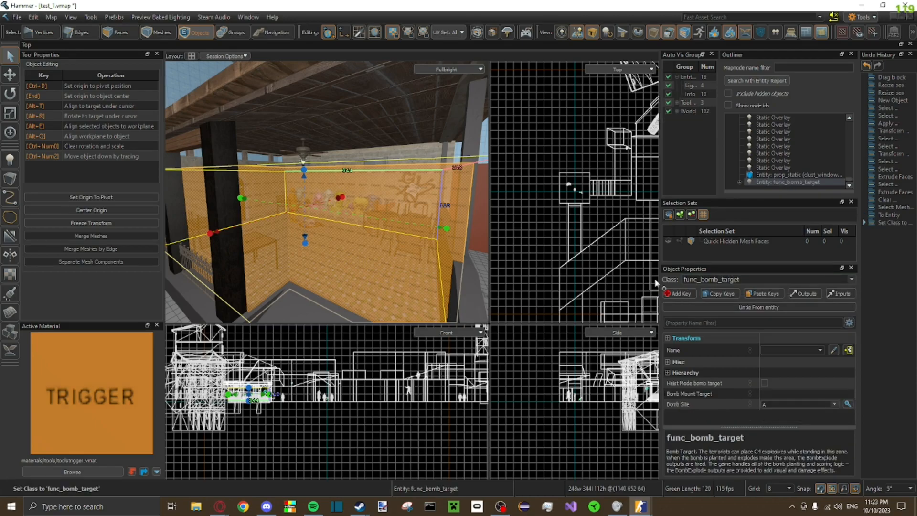
mouse_move(837, 411)
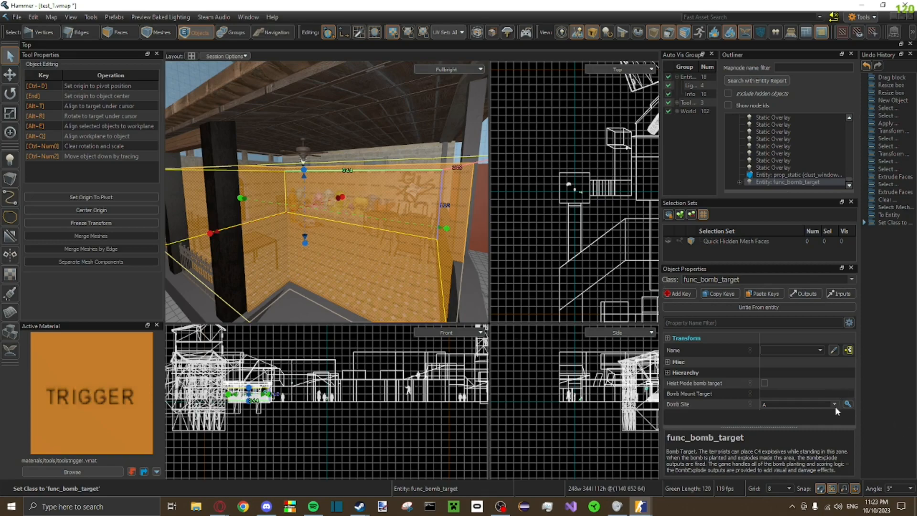
Step: Set the bomb target's Bomb Site letter, then begin a new block on the other site's floor
left_click(852, 404)
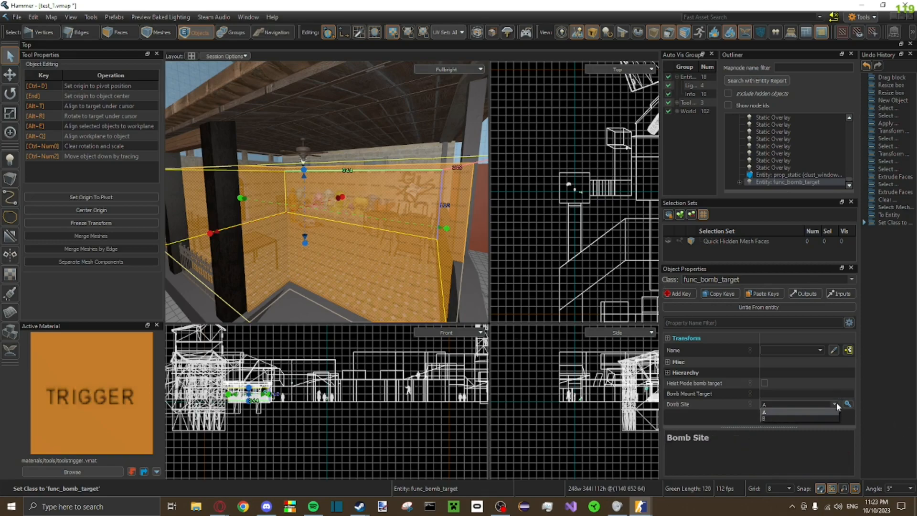
left_click(764, 412)
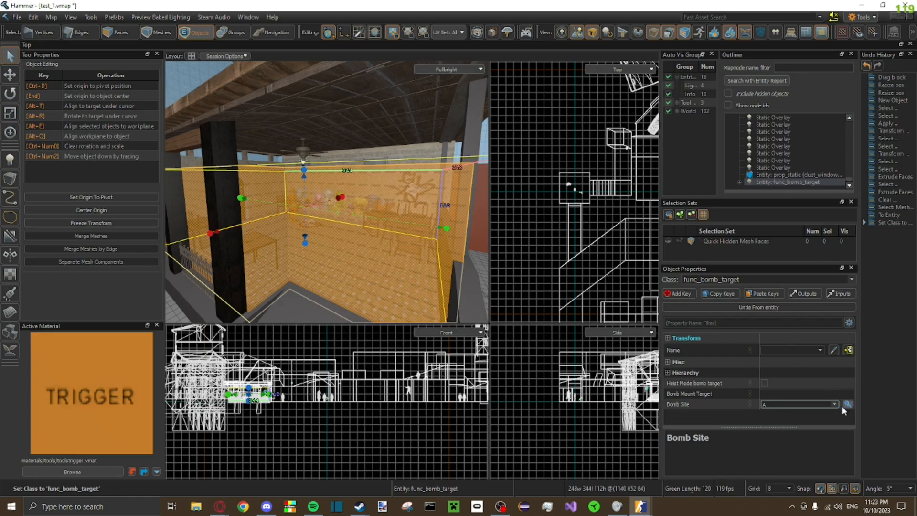
left_click(848, 404)
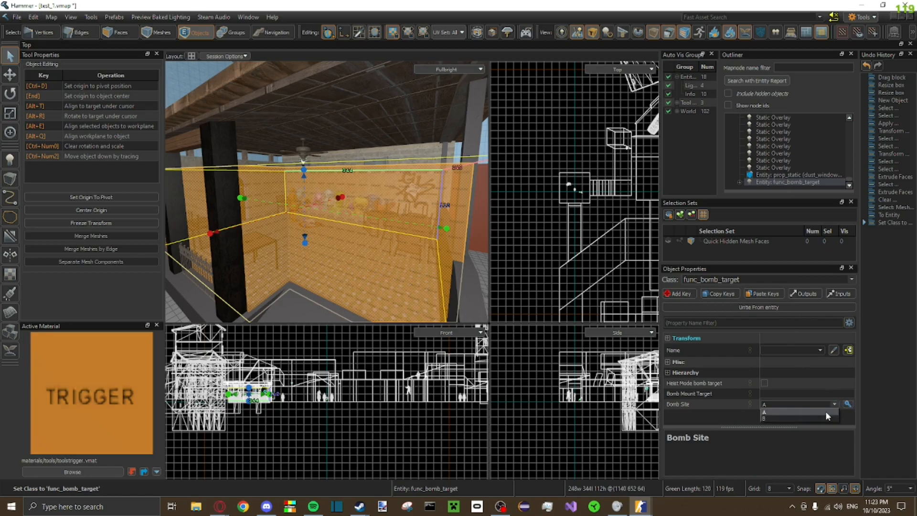
left_click(10, 178)
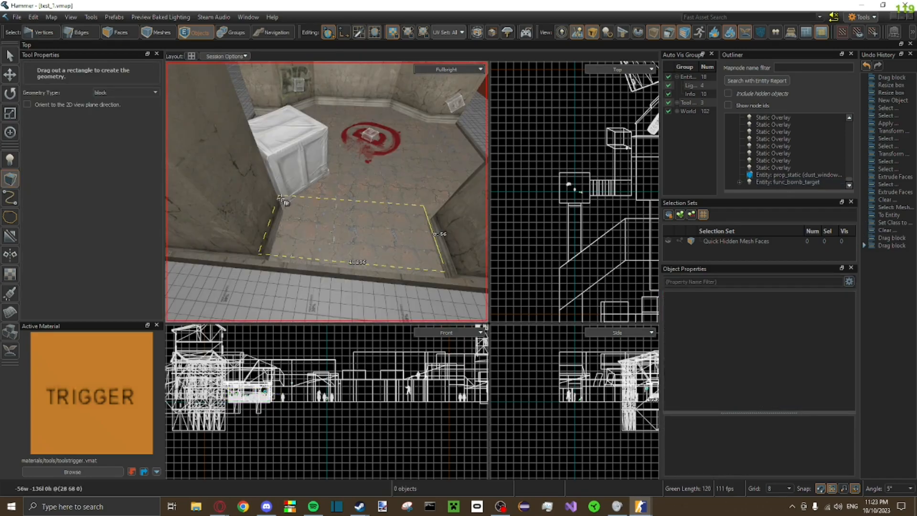